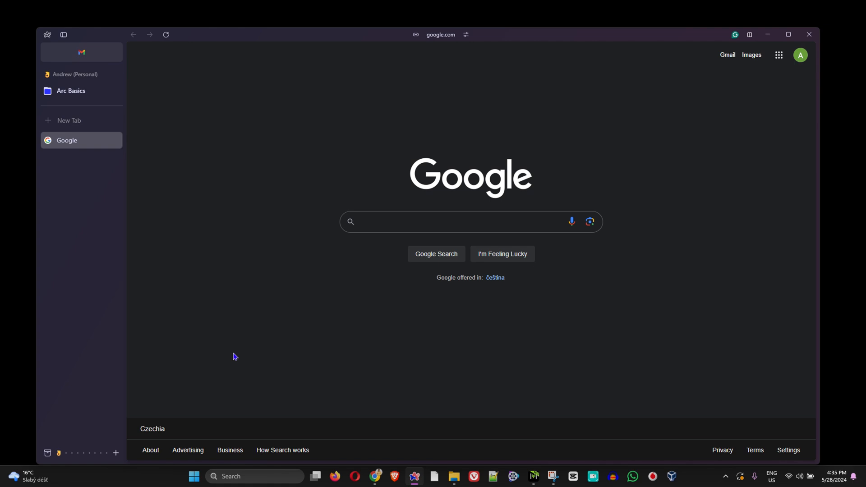
mouse_move(308, 186)
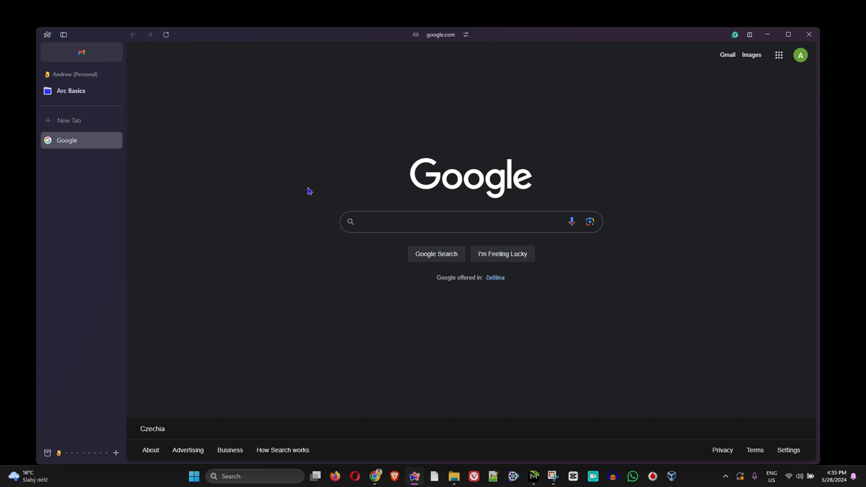
mouse_move(220, 268)
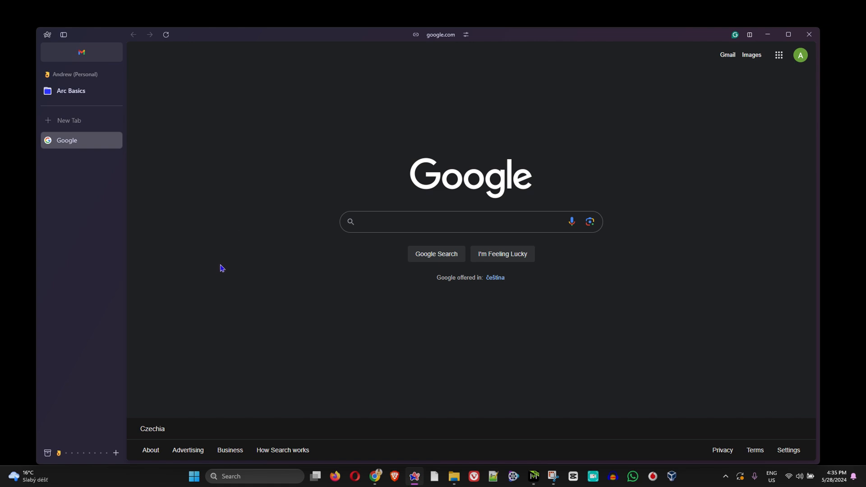
mouse_move(226, 262)
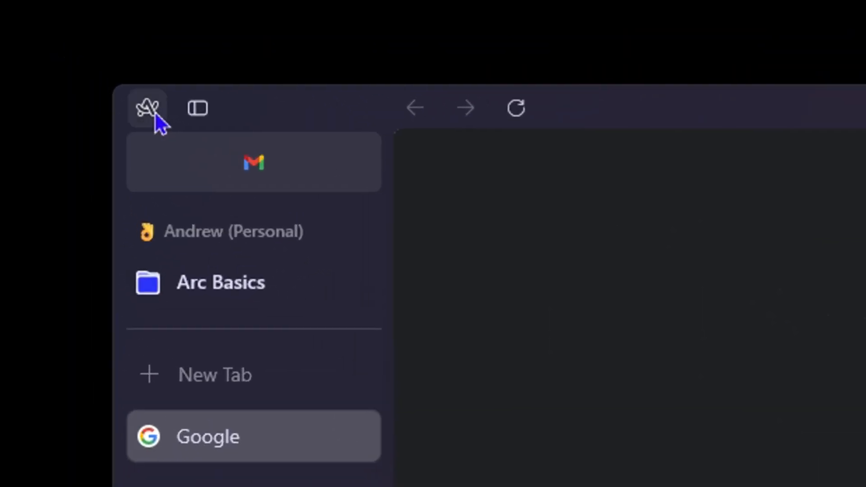
Bring up Arc's Profiles settings listing all profiles and the Arc Sync section.
left_click(146, 108)
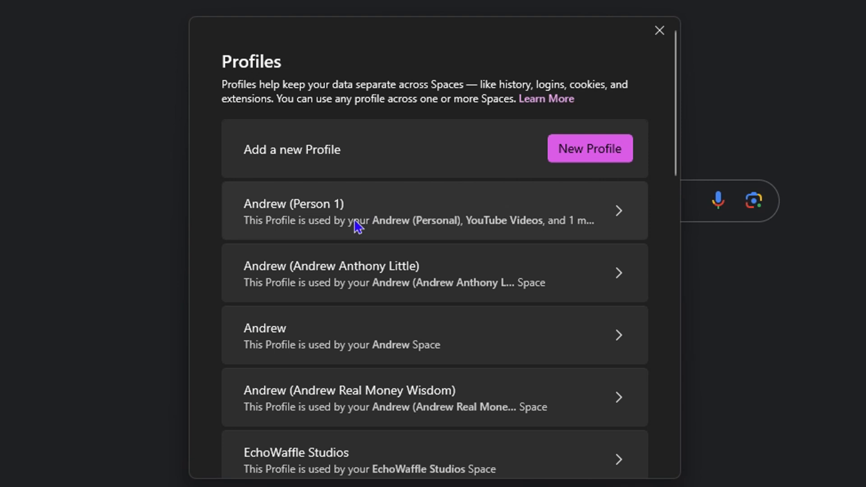
scroll("down", 3)
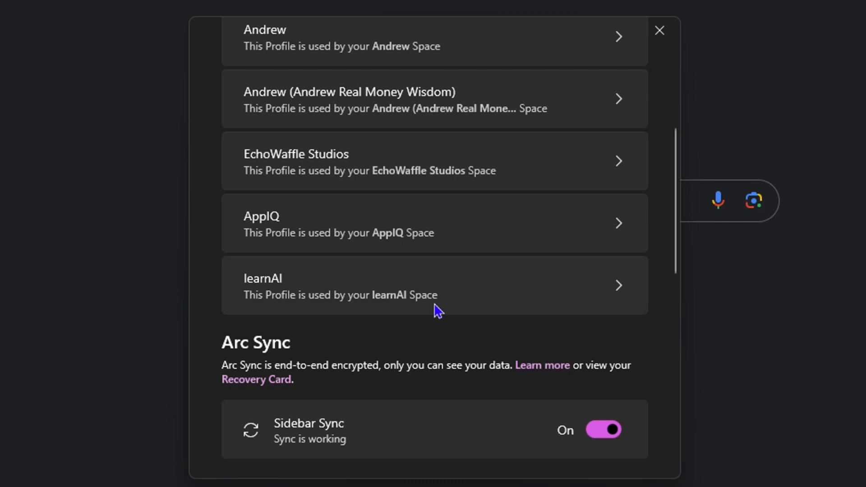
scroll("up", 3)
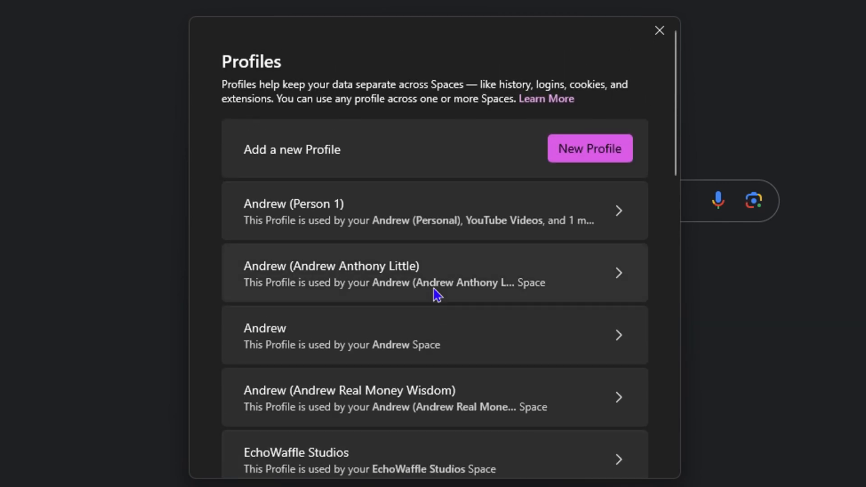
mouse_move(307, 161)
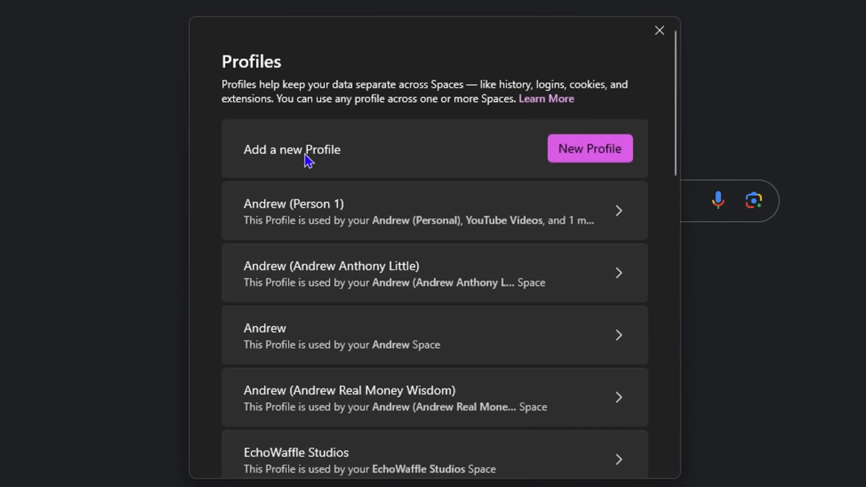
mouse_move(269, 224)
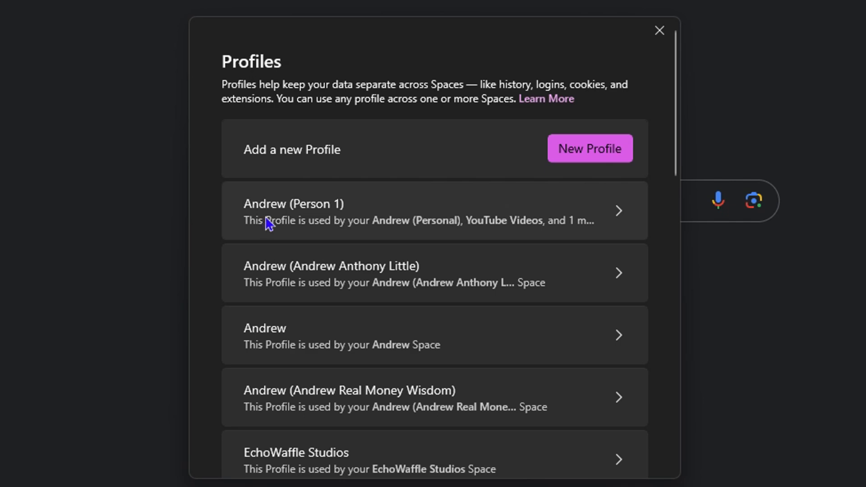
mouse_move(332, 214)
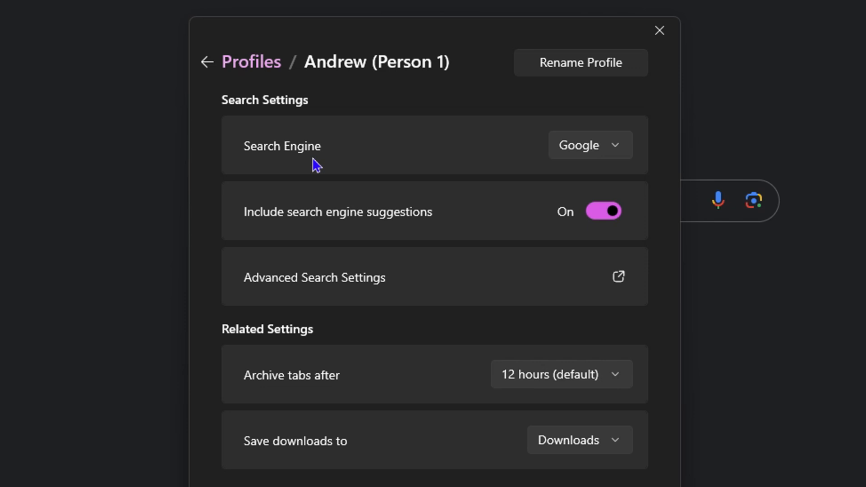
mouse_move(586, 146)
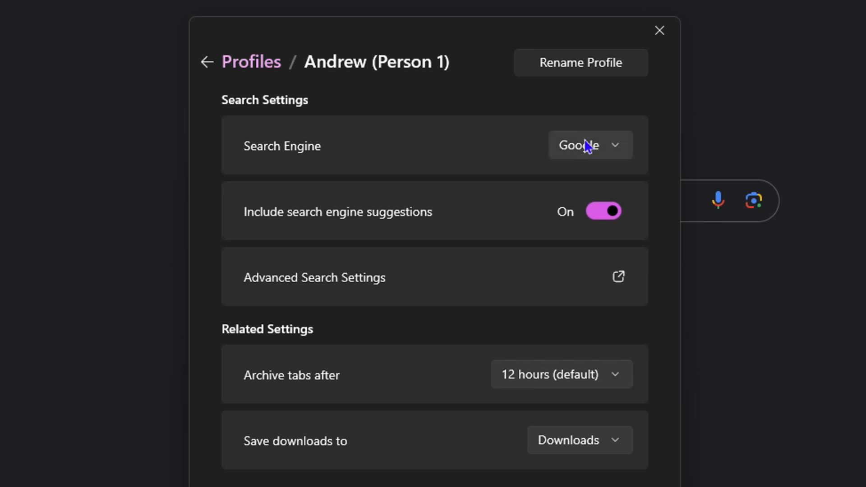
mouse_move(593, 158)
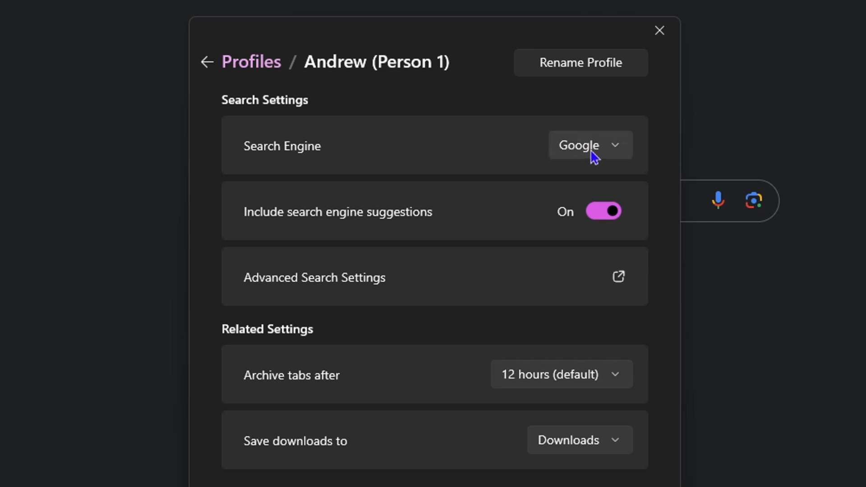
Enter the first profile's settings, showing its search engine still set to Google.
left_click(588, 144)
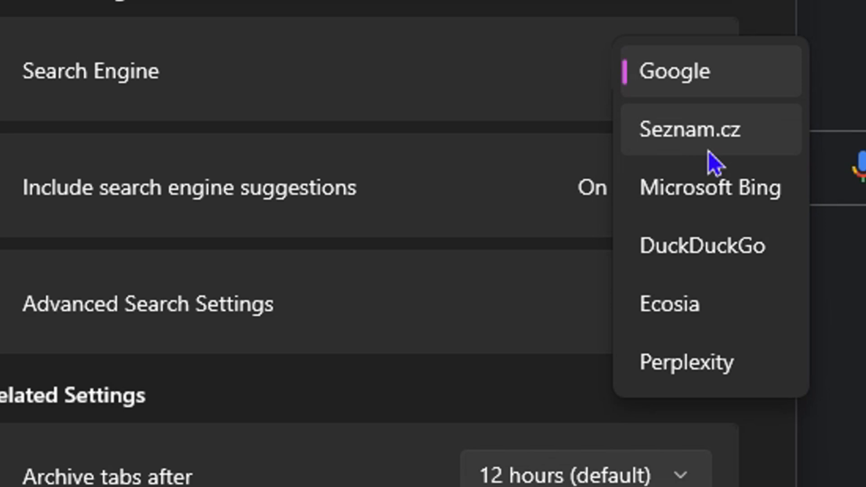
mouse_move(733, 221)
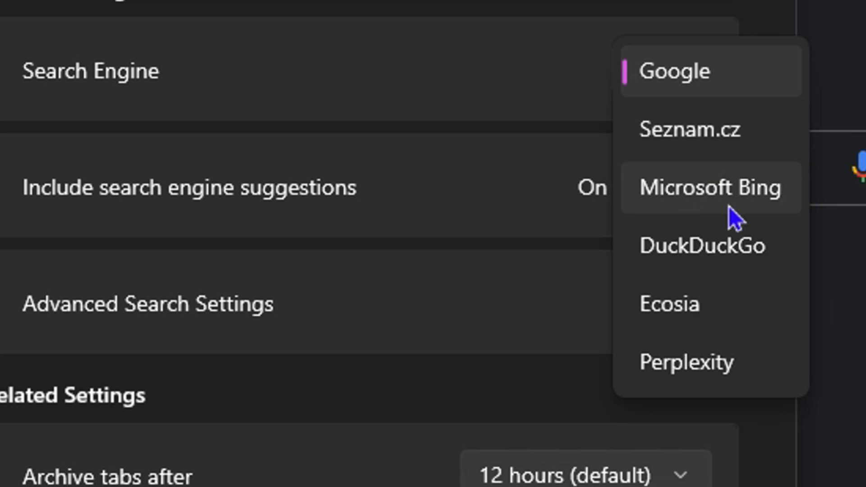
mouse_move(734, 320)
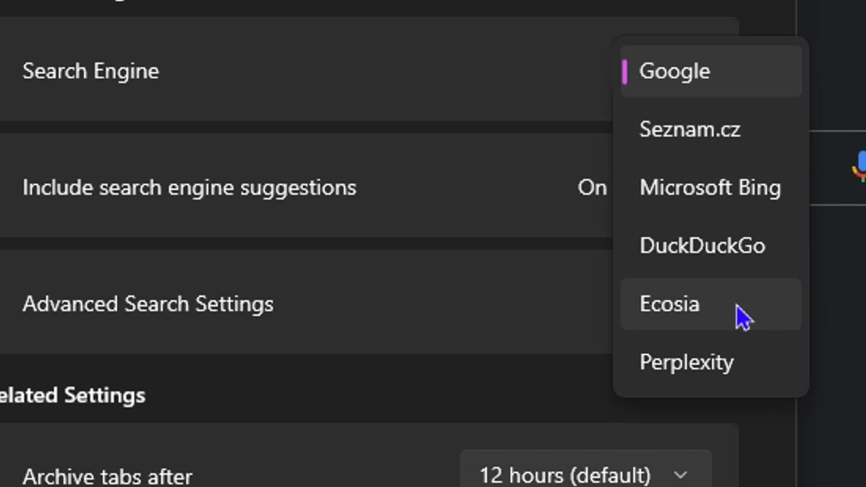
mouse_move(707, 271)
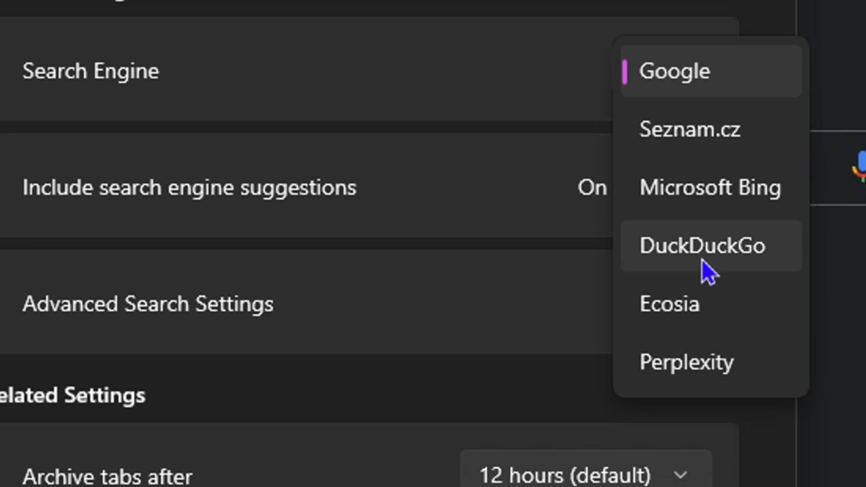
mouse_move(751, 314)
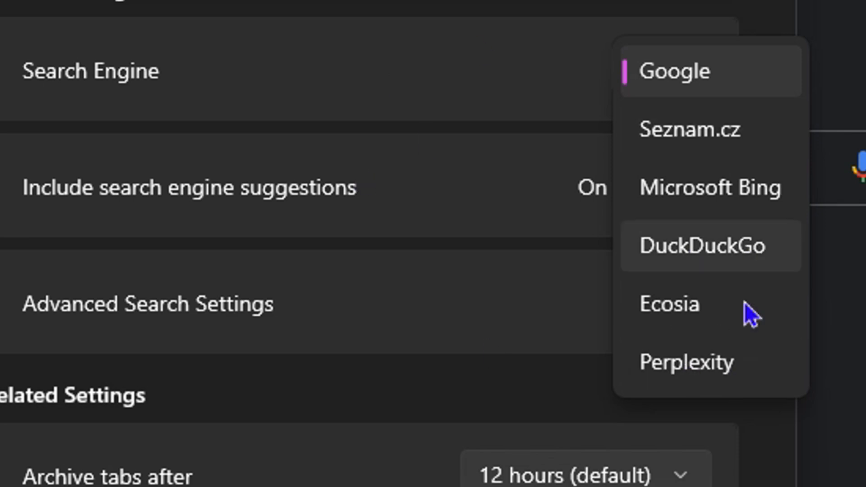
Set the profile's search engine to Microsoft Bing instead of Google.
left_click(710, 186)
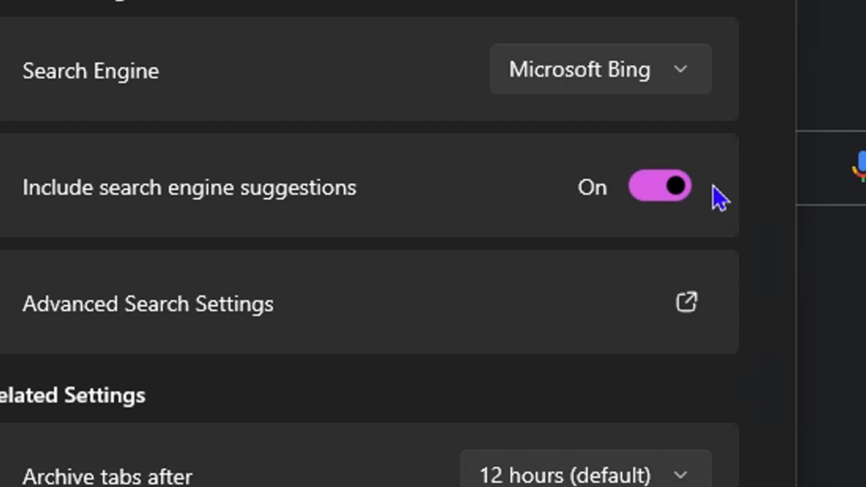
mouse_move(448, 157)
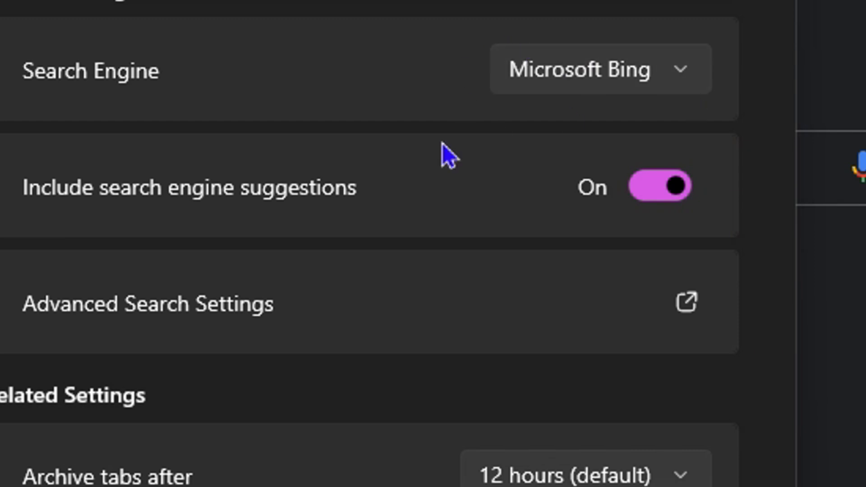
mouse_move(251, 345)
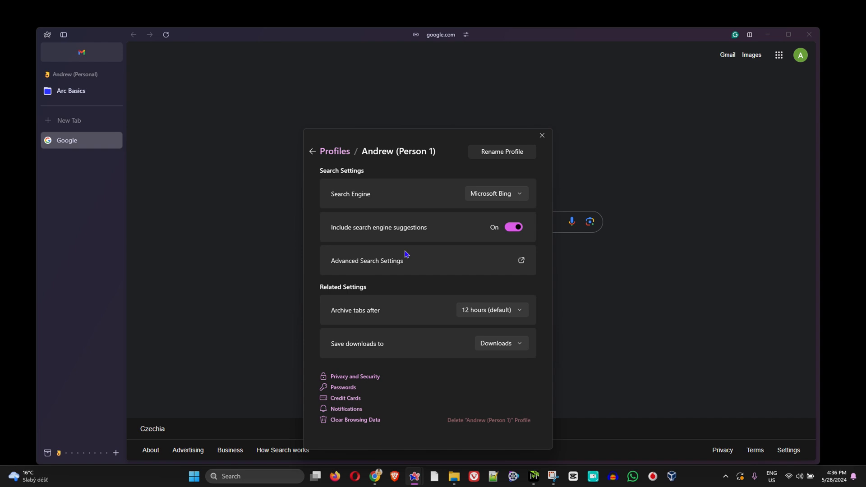
mouse_move(435, 74)
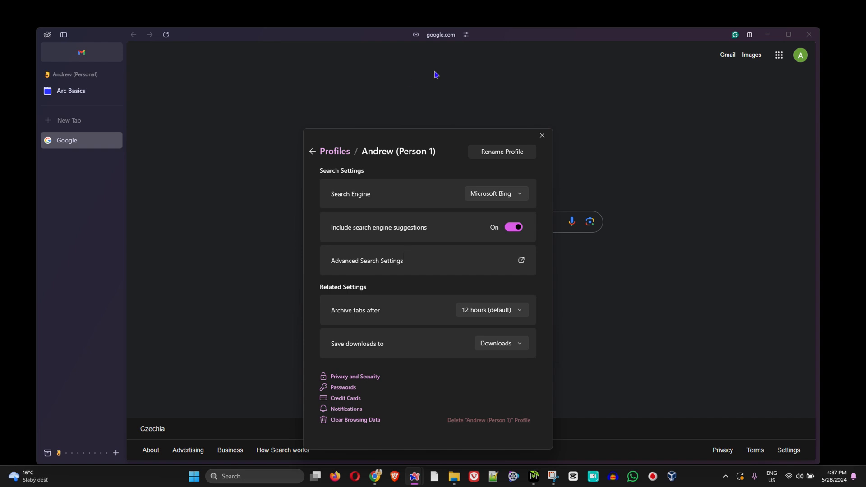